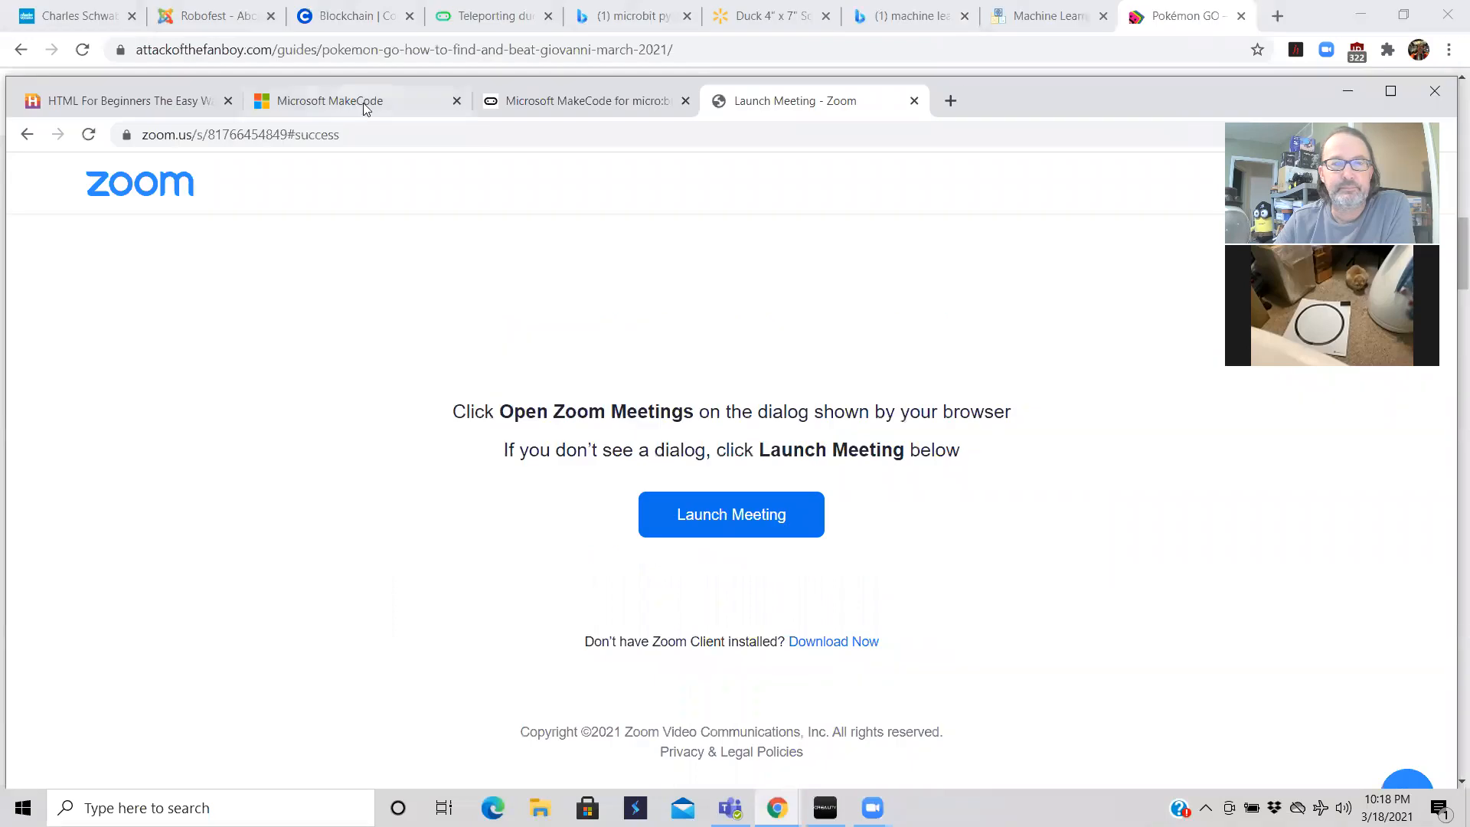
- Bring up the MakeCode editor holding the line tracing robot program
{"action": "left_click", "coordinate": [333, 102]}
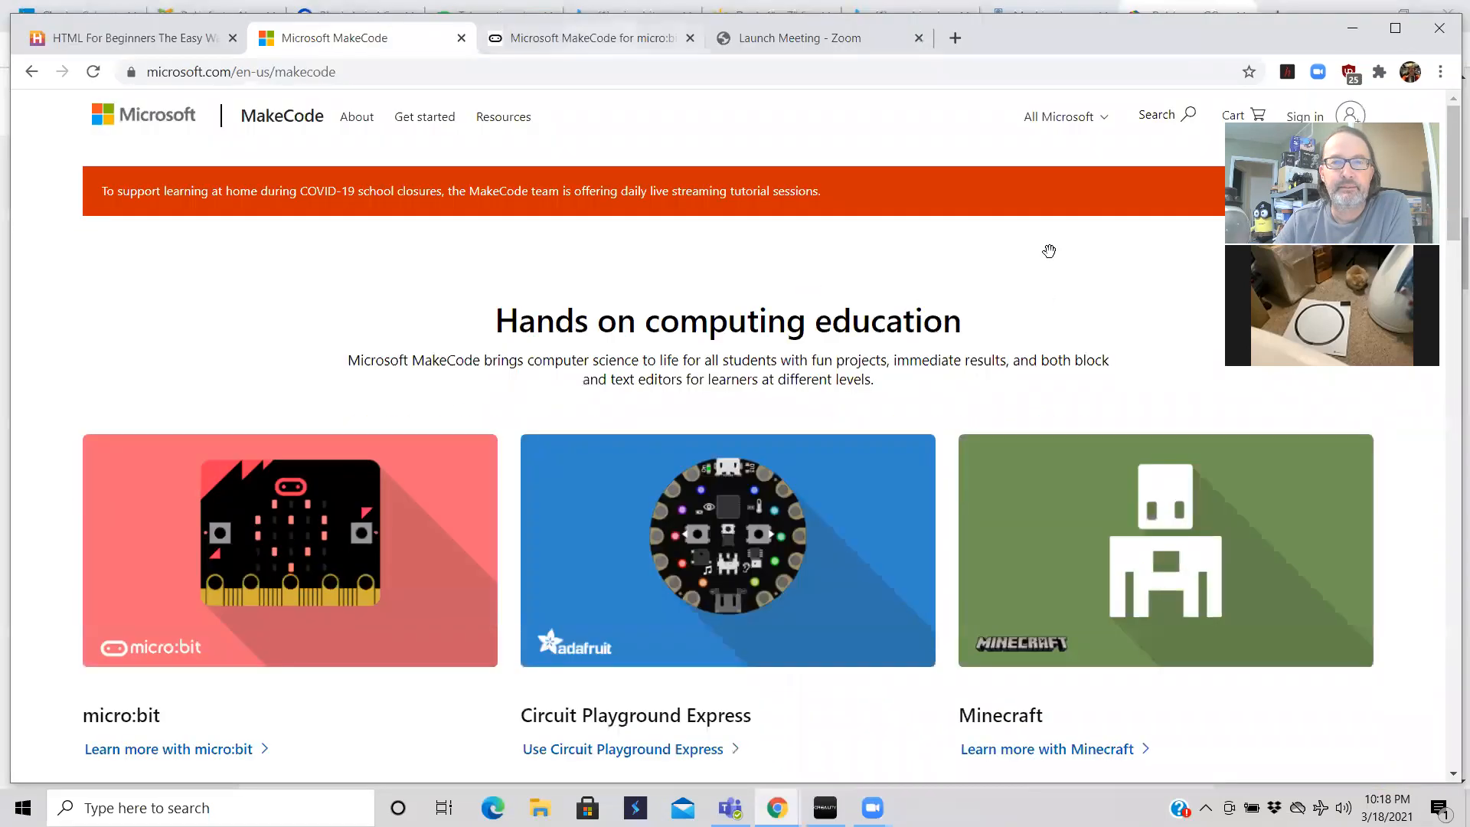
{"action": "left_click", "coordinate": [587, 39]}
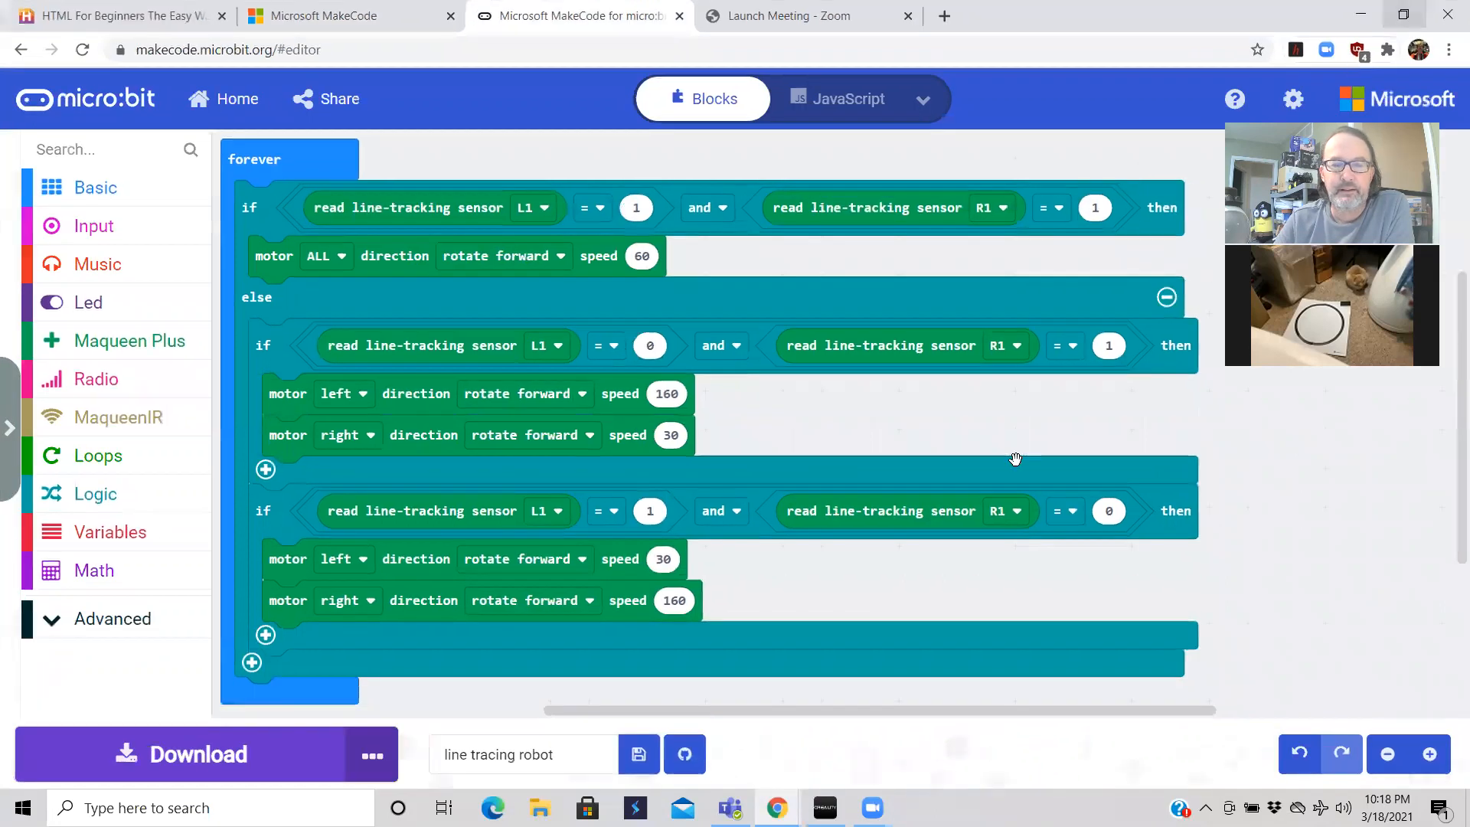
{"action": "mouse_move", "coordinate": [1449, 510]}
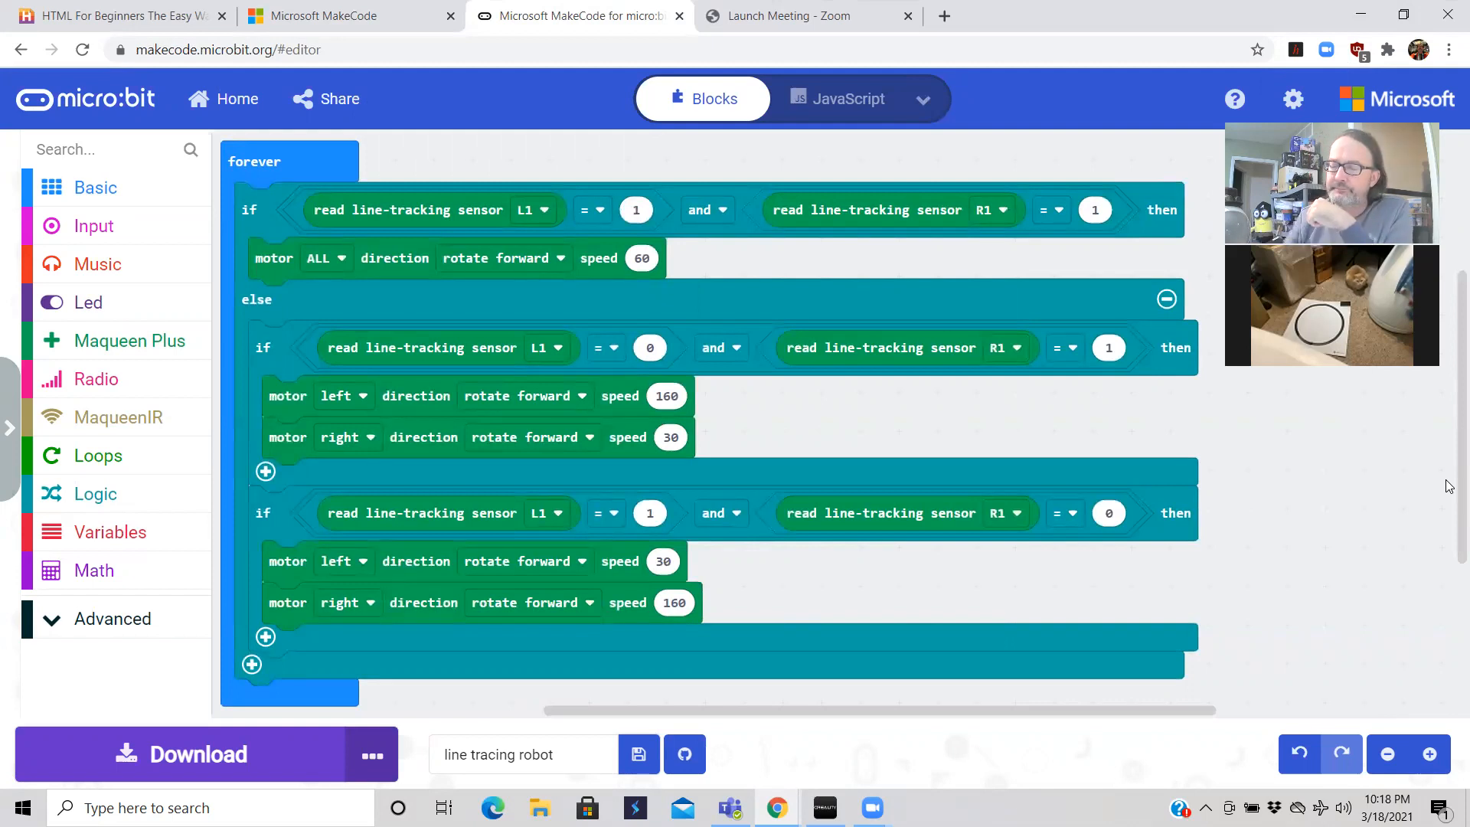
{"action": "mouse_move", "coordinate": [905, 348]}
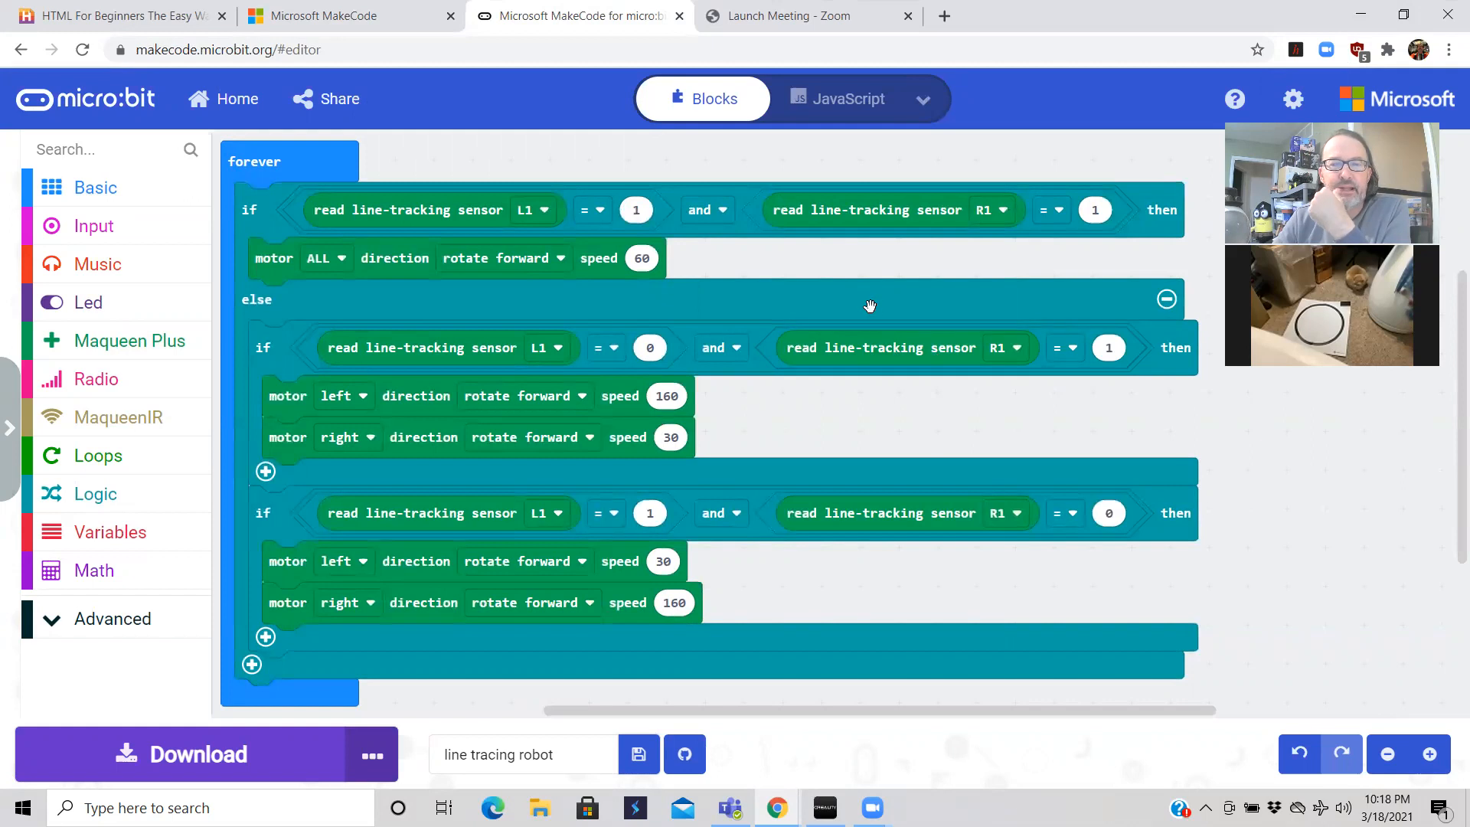
{"action": "mouse_move", "coordinate": [242, 538]}
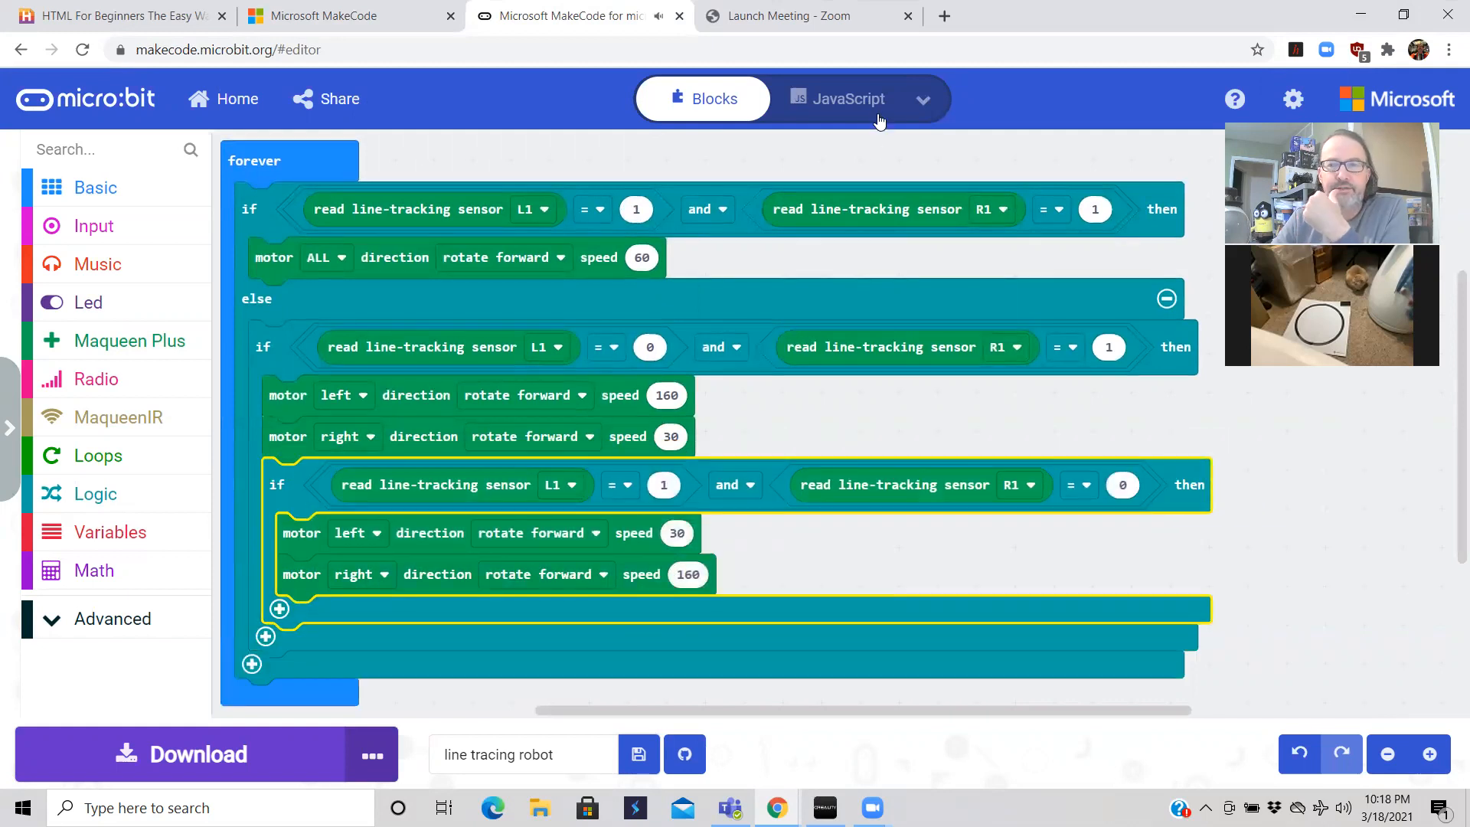
- Display the program as JavaScript, showing the turning condition nested inside the first branch
{"action": "left_click", "coordinate": [838, 98]}
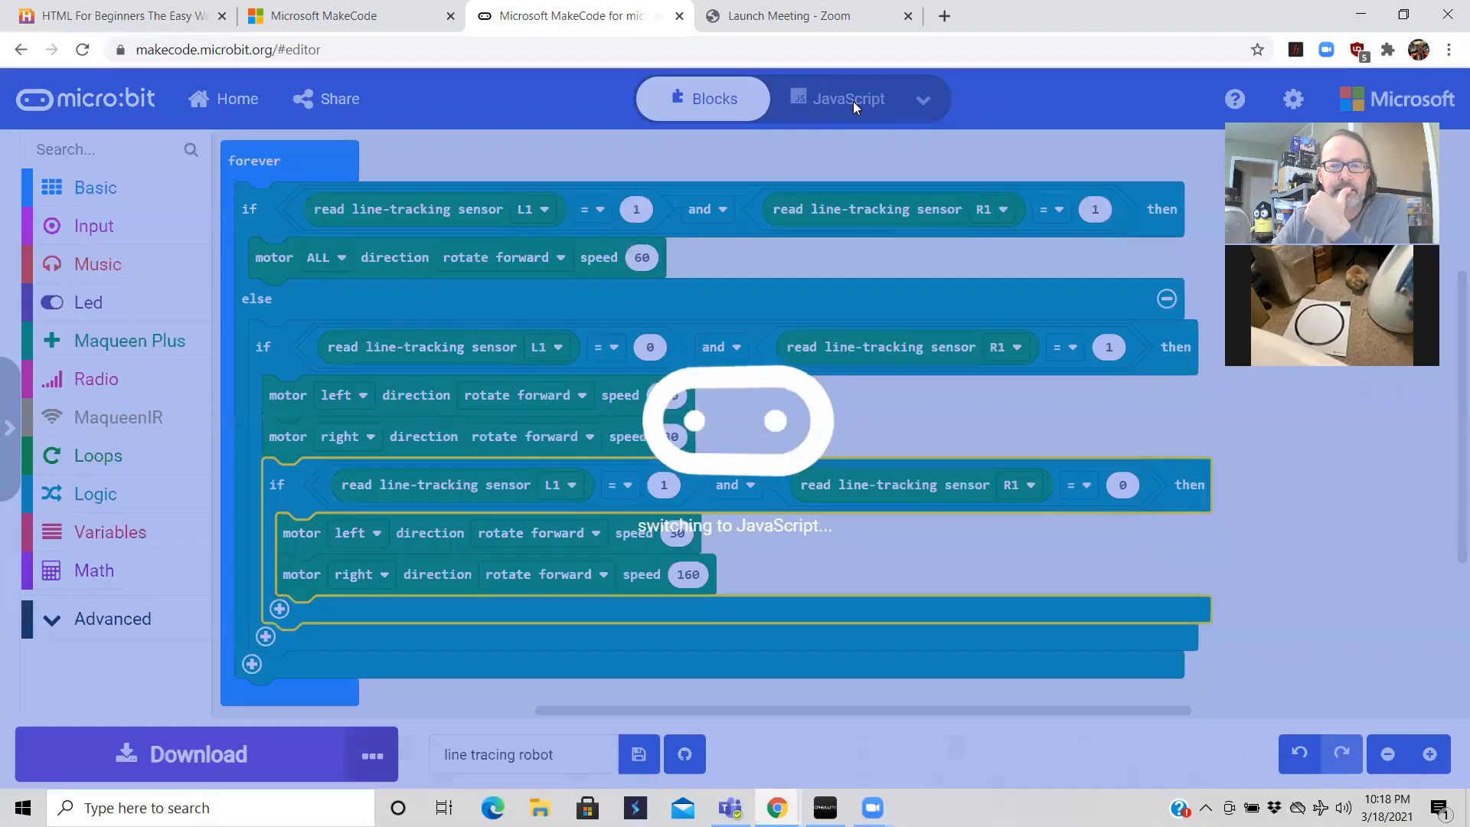
{"action": "left_click", "coordinate": [847, 98]}
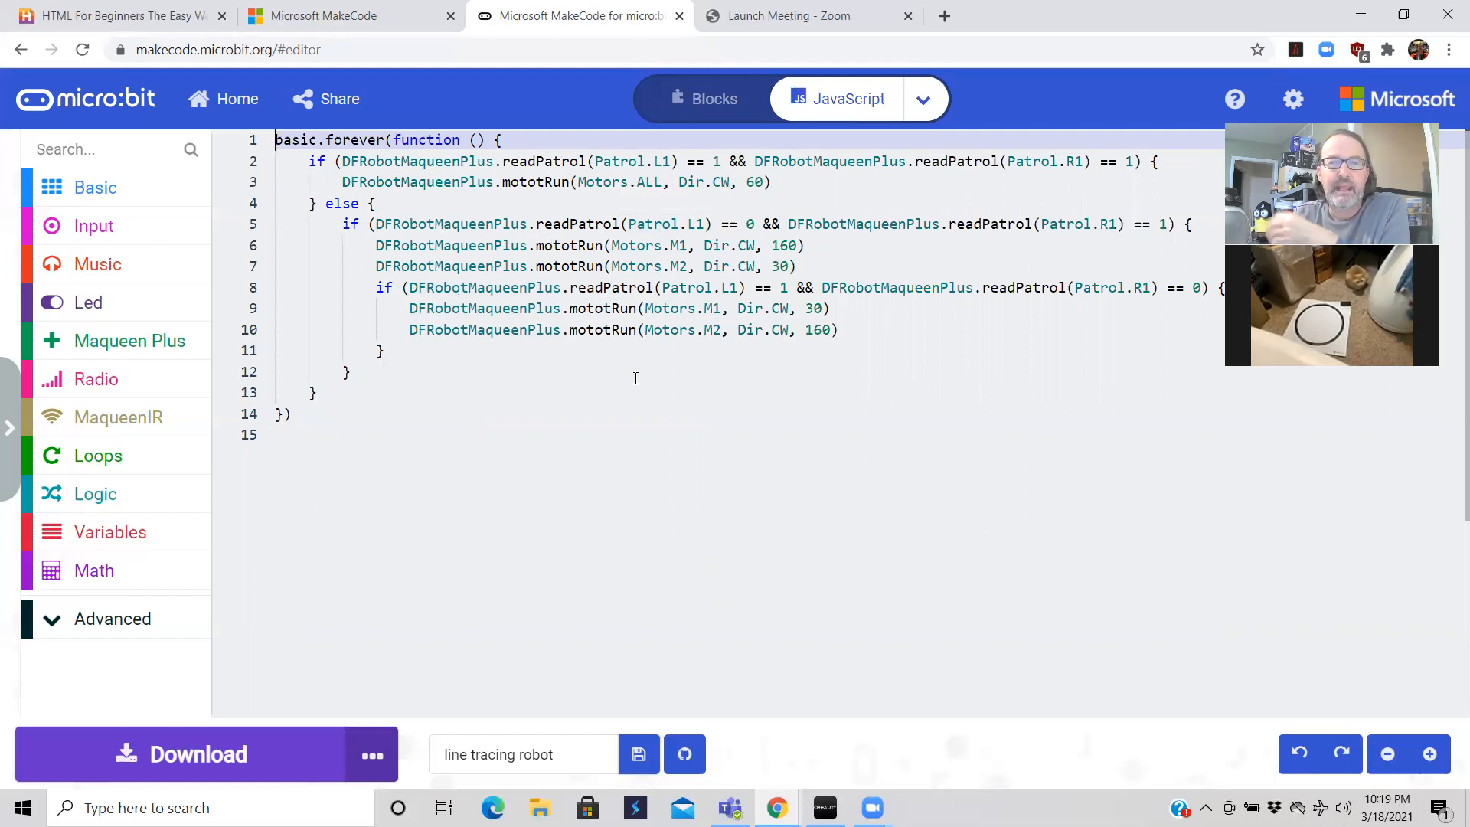
{"action": "mouse_move", "coordinate": [628, 368]}
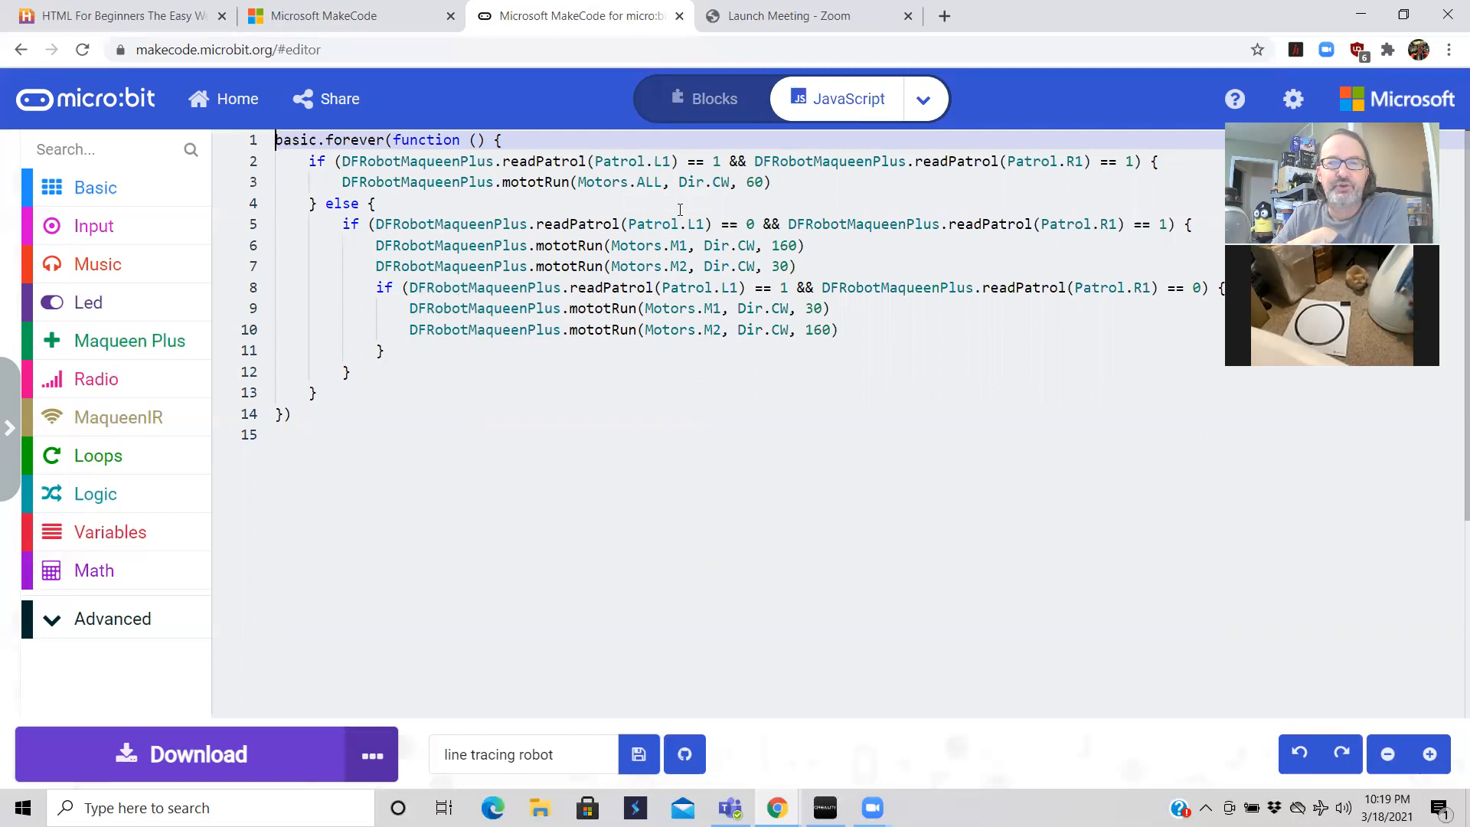
{"action": "mouse_move", "coordinate": [646, 305]}
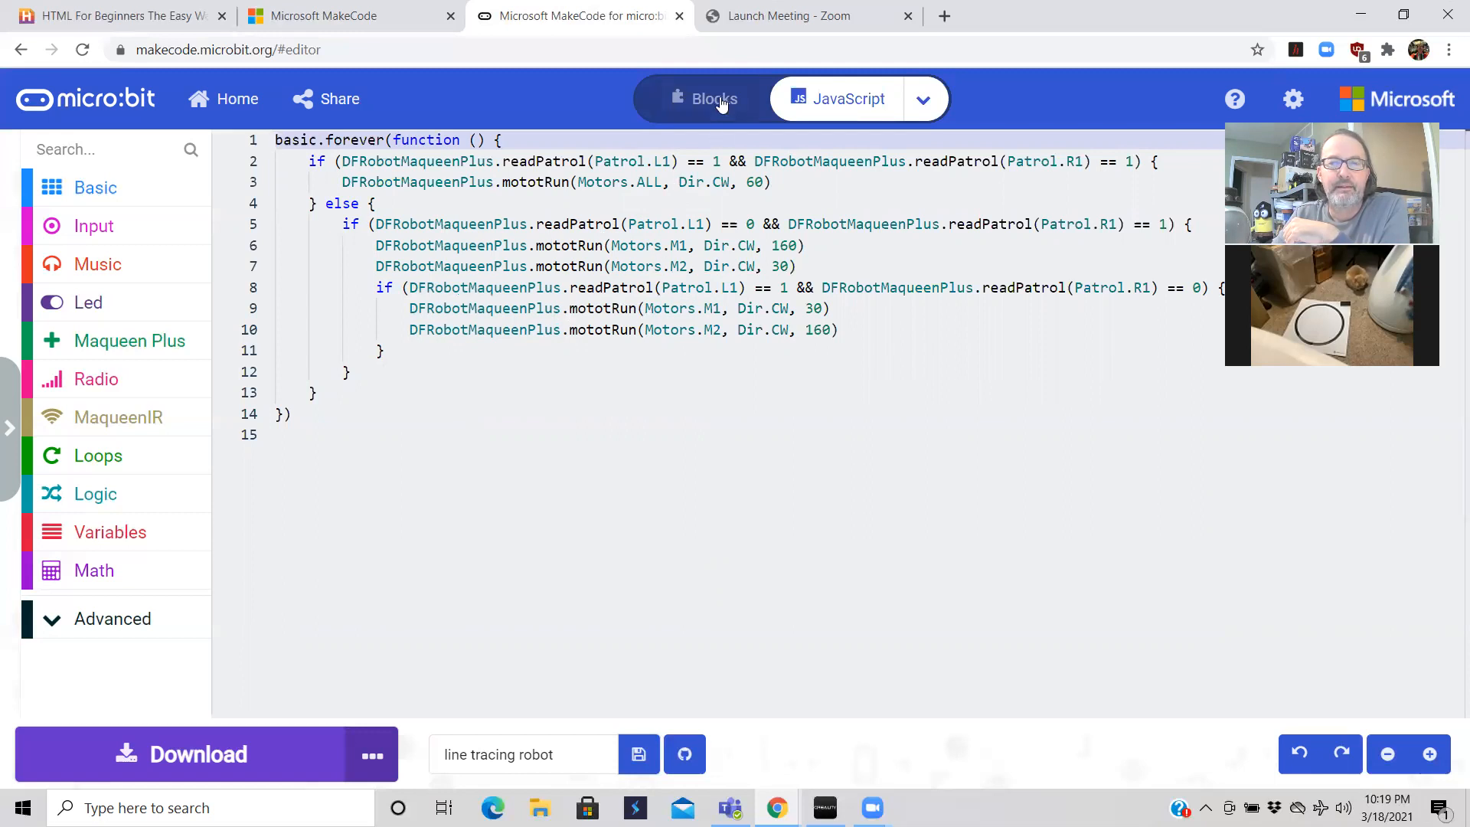
- In block view, drop the L1=1, R1=0 if directly below the first if inside else
{"action": "left_click", "coordinate": [715, 98]}
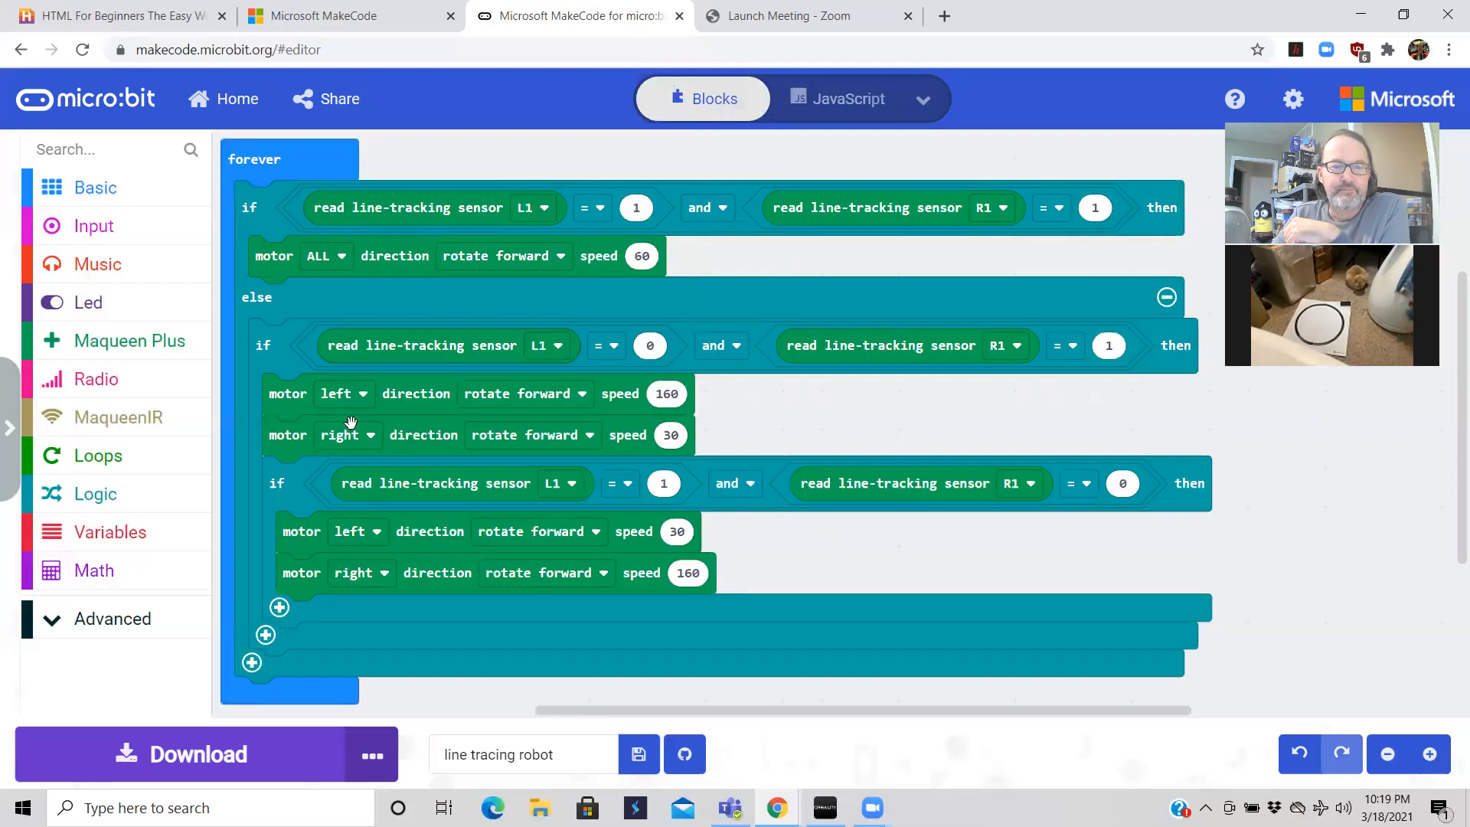
{"action": "left_click", "coordinate": [277, 482]}
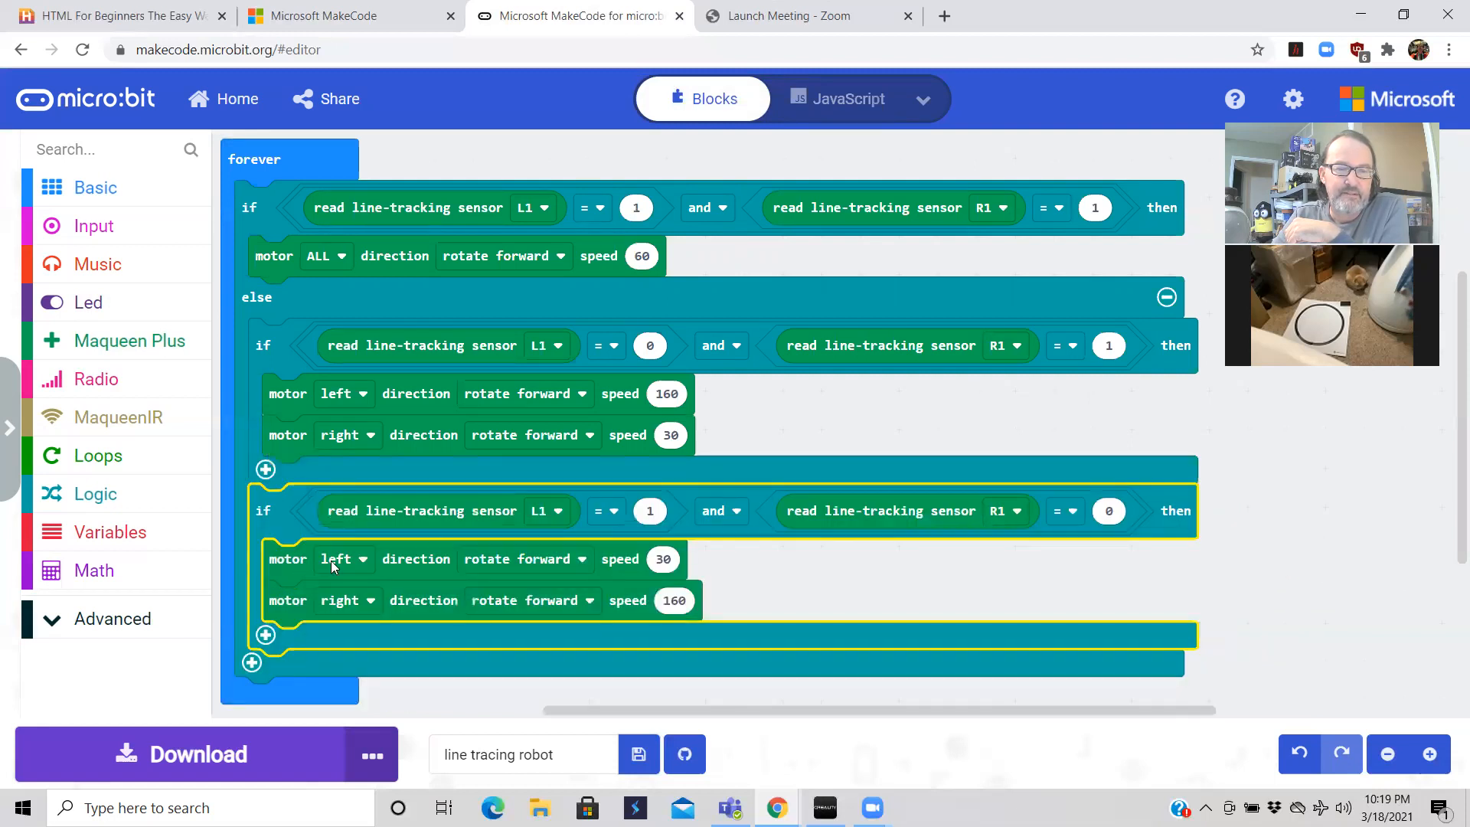
{"action": "left_click", "coordinate": [863, 421]}
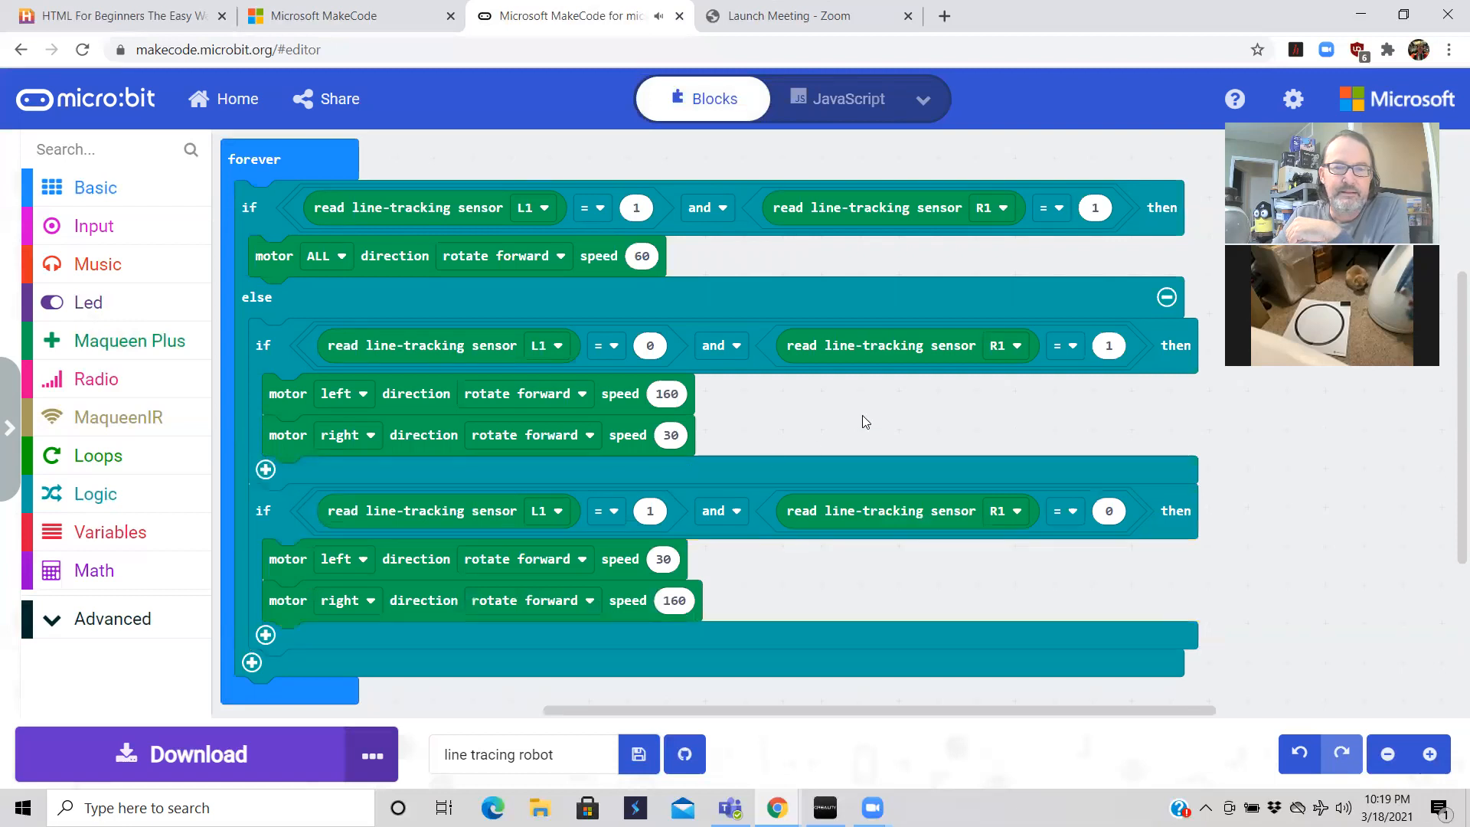
{"action": "mouse_move", "coordinate": [262, 352]}
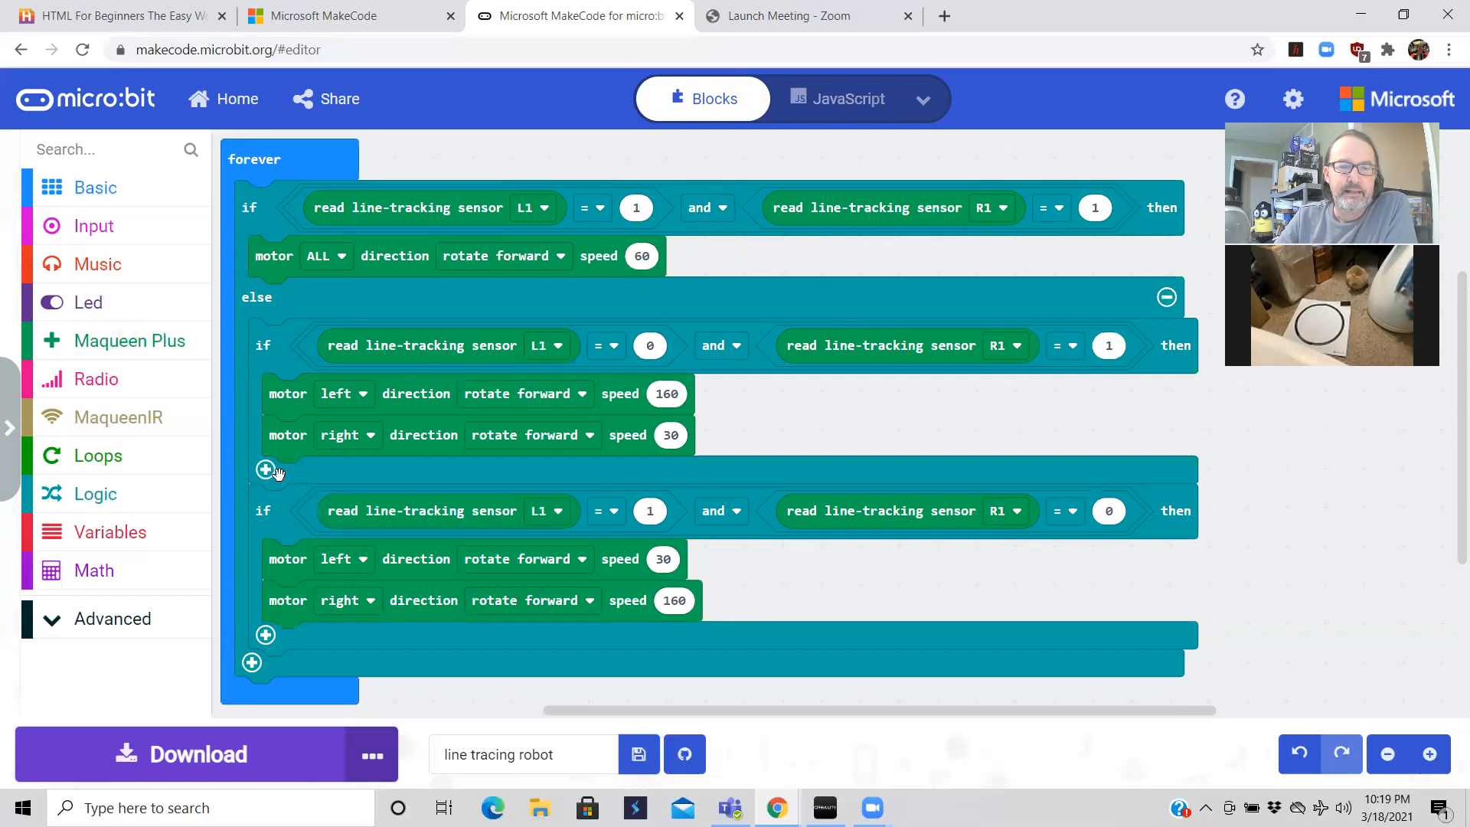
{"action": "mouse_move", "coordinate": [364, 462]}
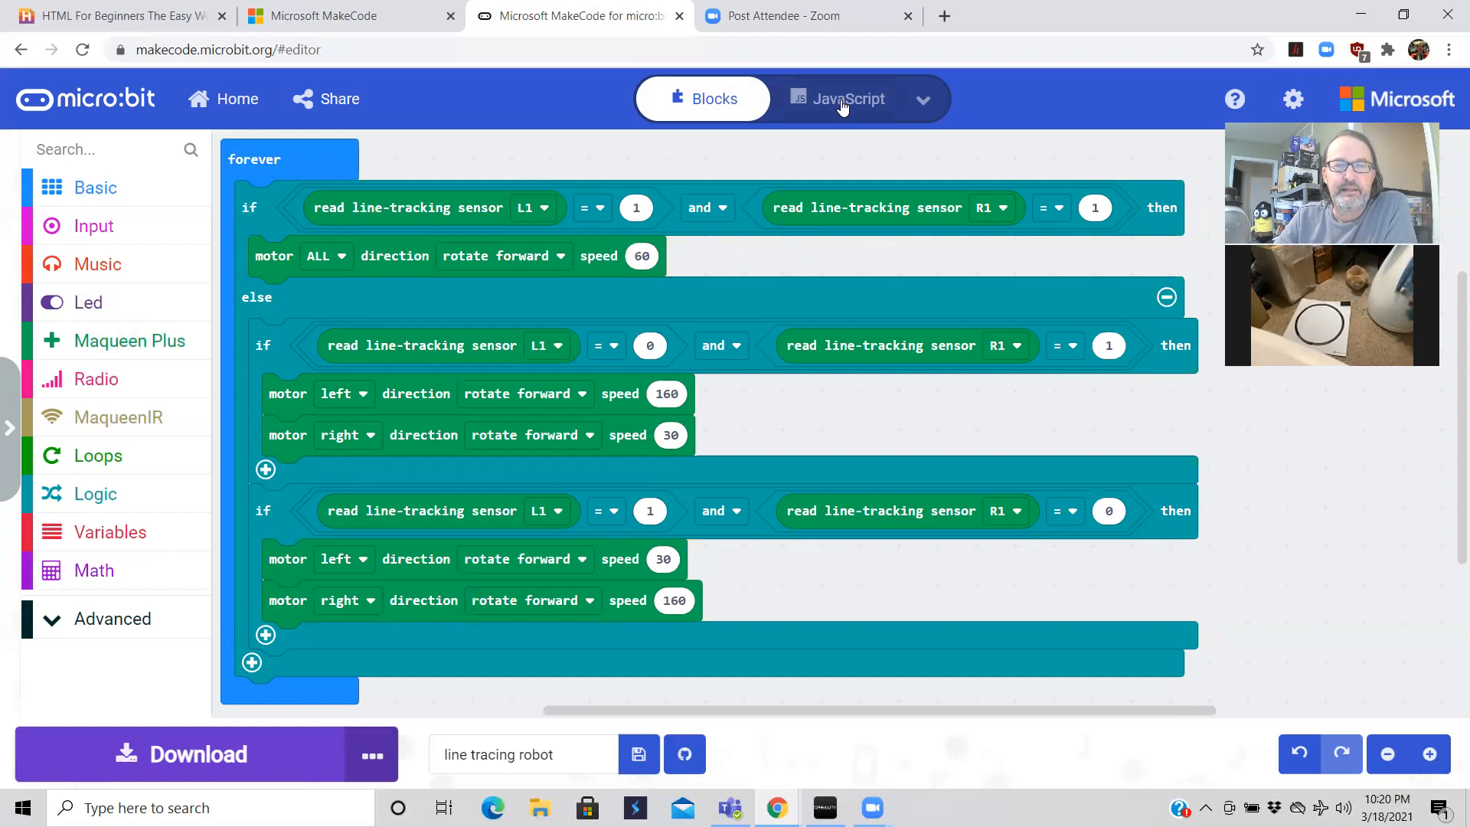
- View the JavaScript code with the two turning if statements as siblings under else
{"action": "left_click", "coordinate": [849, 98]}
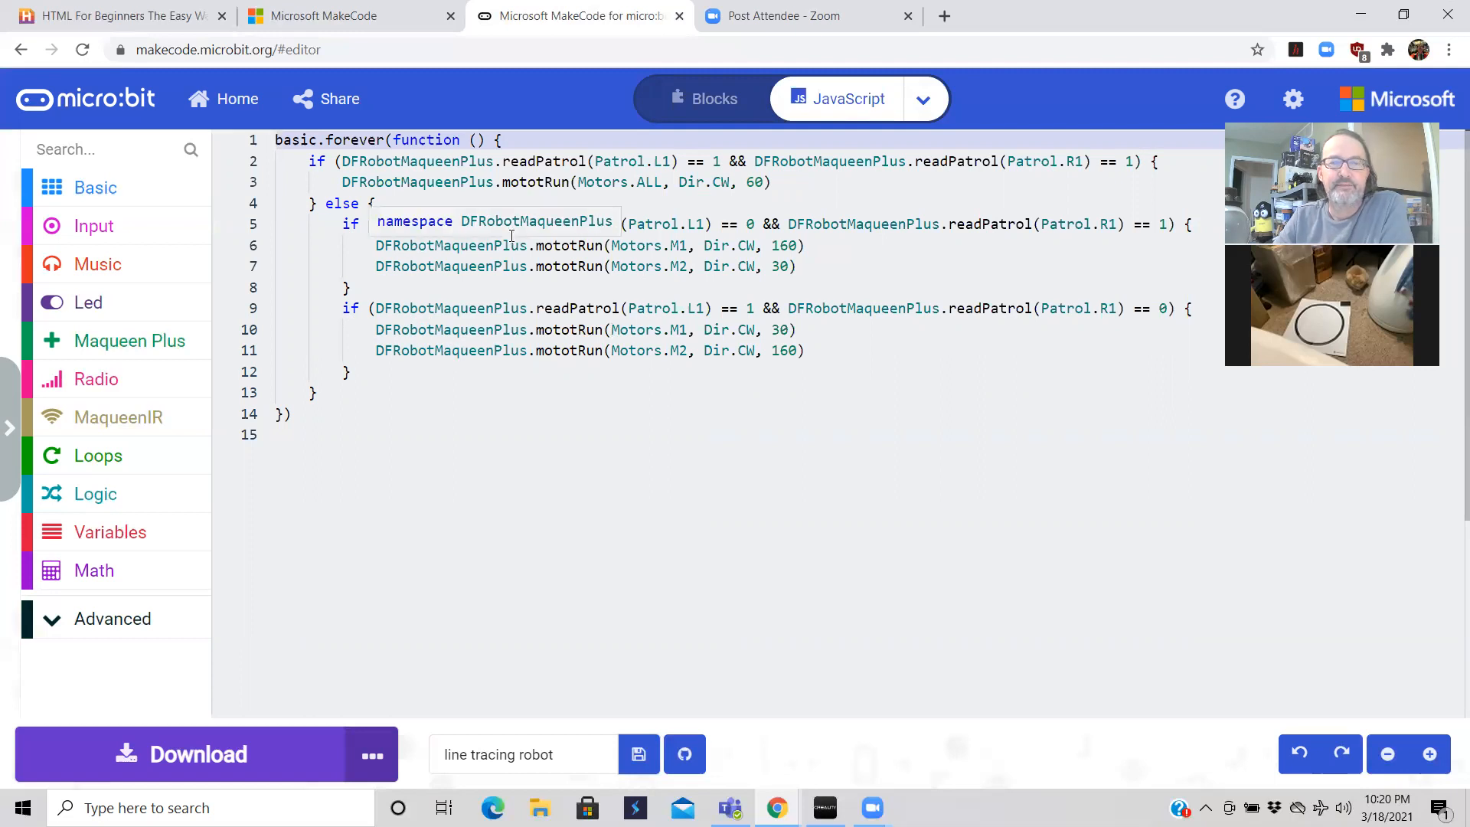
{"action": "left_click", "coordinate": [651, 407]}
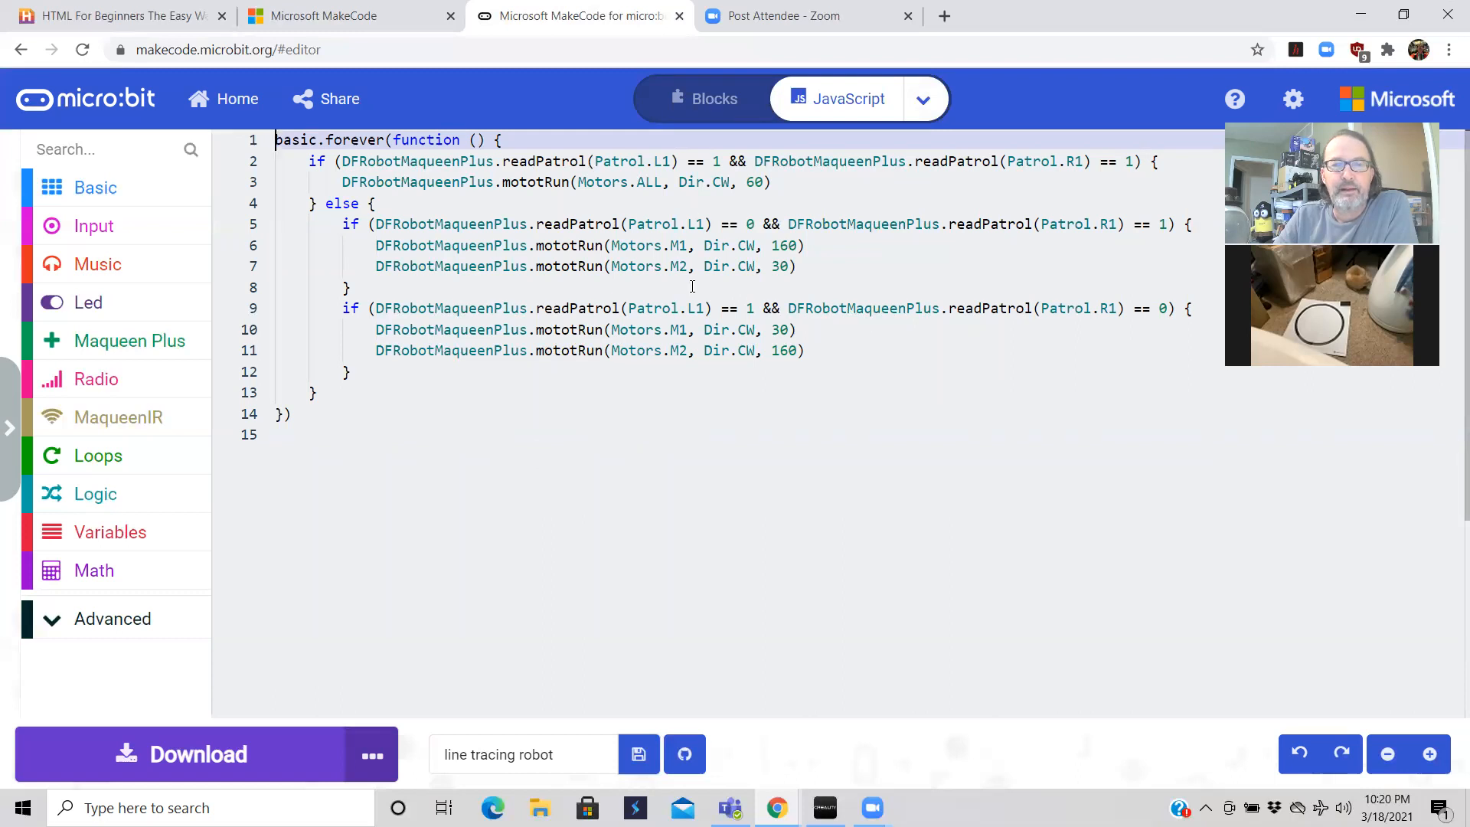
- Switch back to blocks showing both turning if blocks stacked under else
{"action": "left_click", "coordinate": [703, 98]}
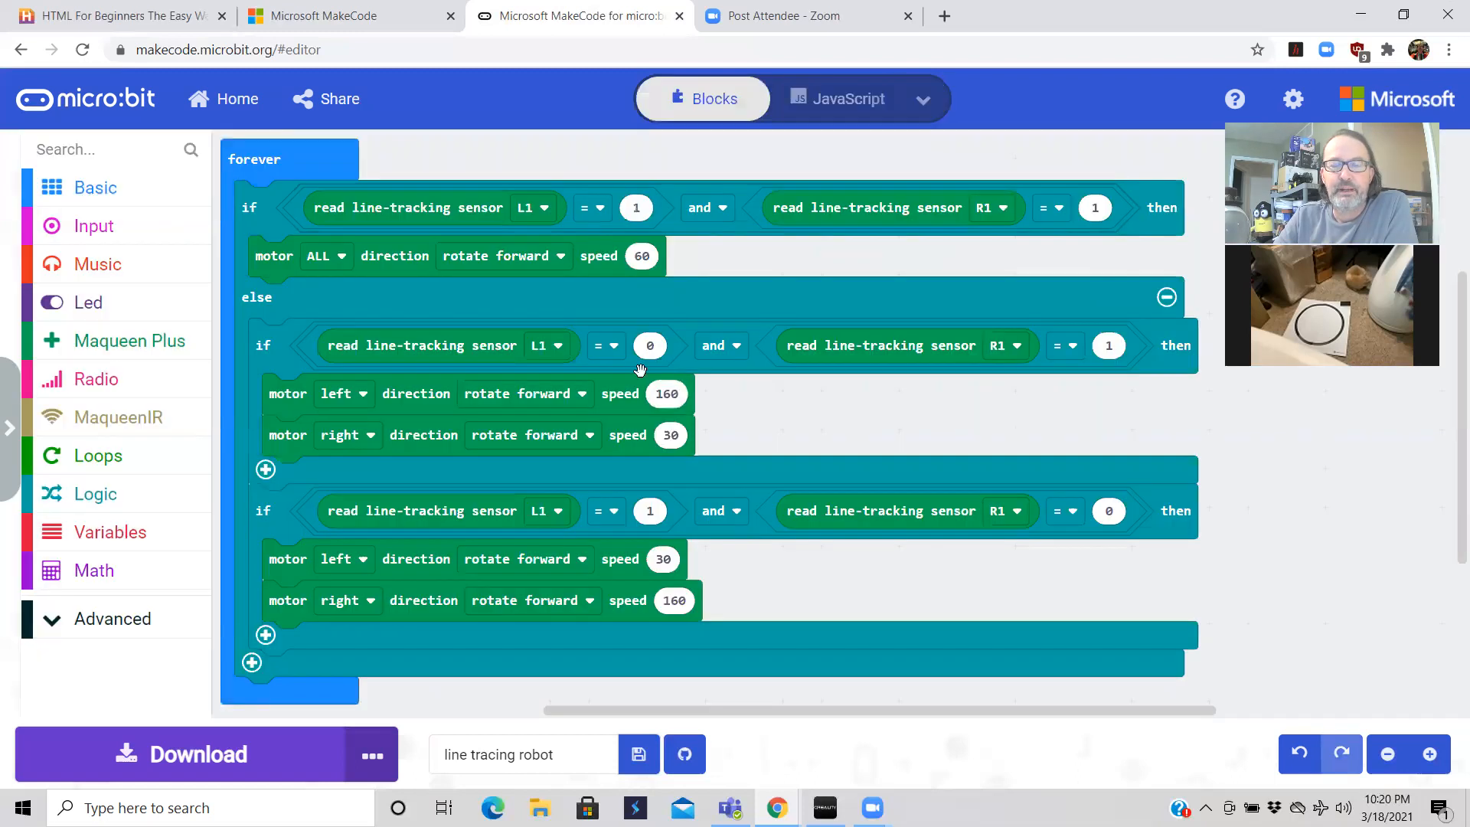
{"action": "mouse_move", "coordinate": [1219, 516]}
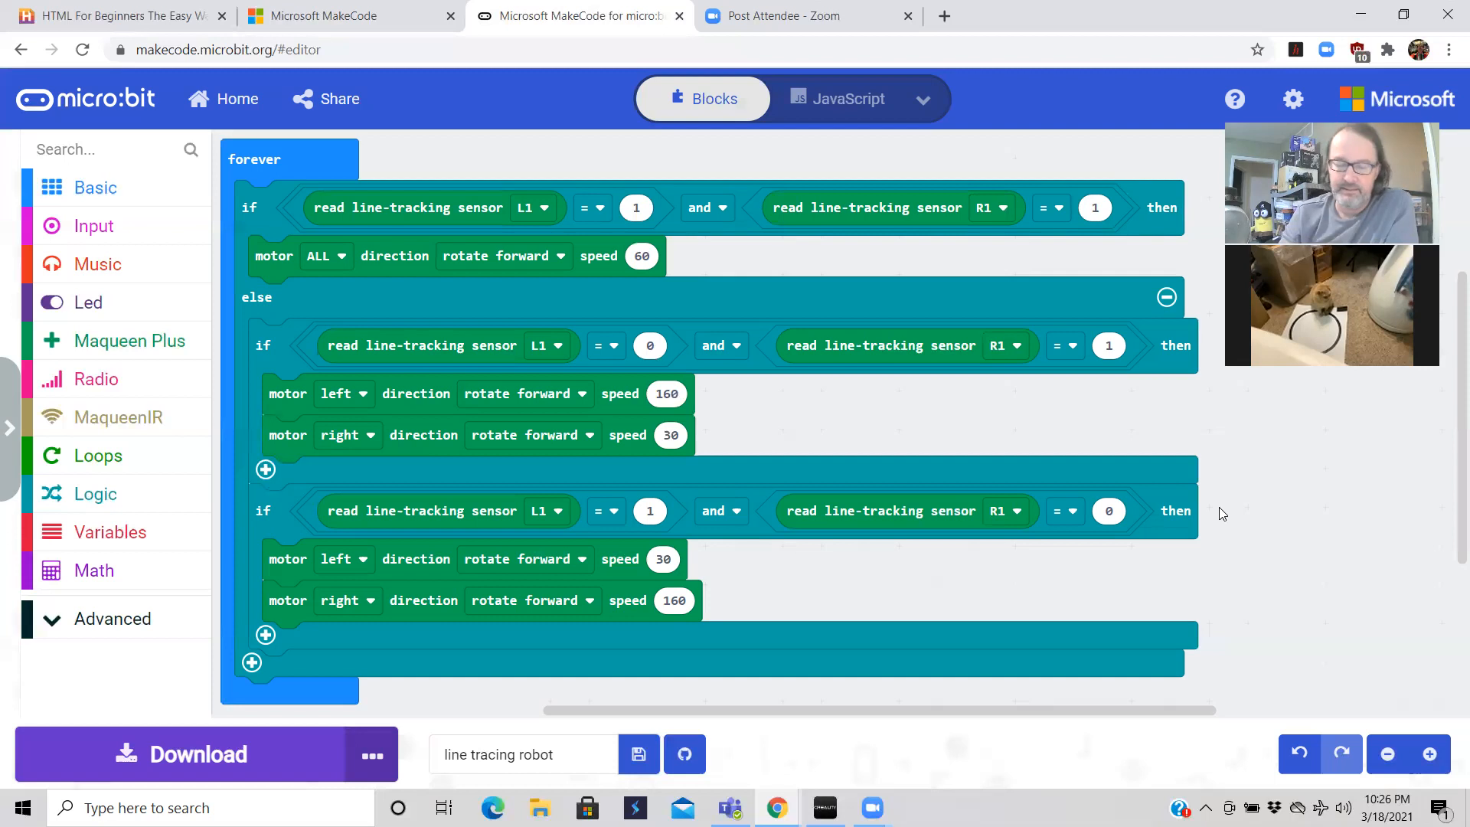
{"action": "mouse_move", "coordinate": [902, 43]}
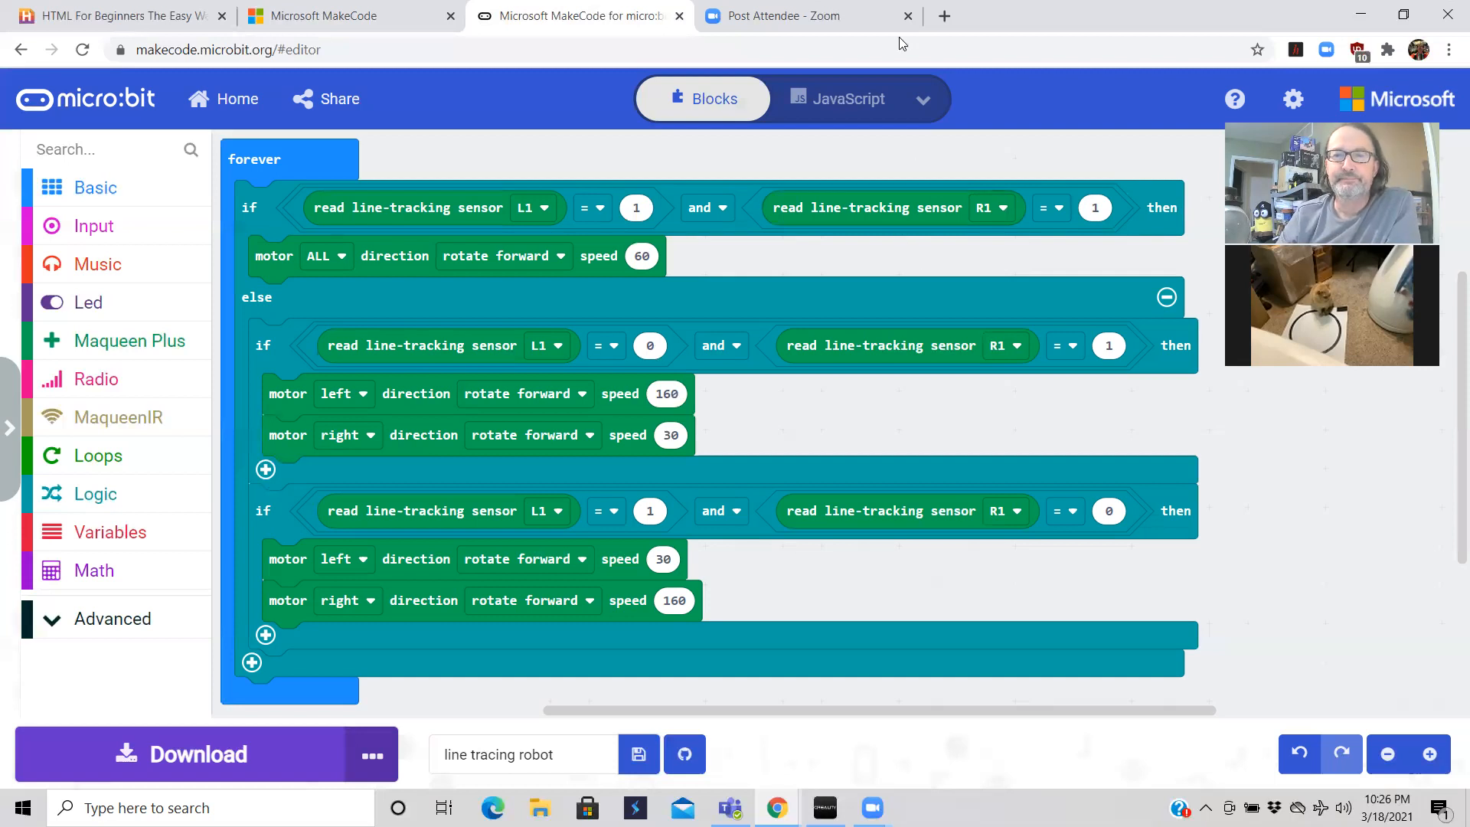